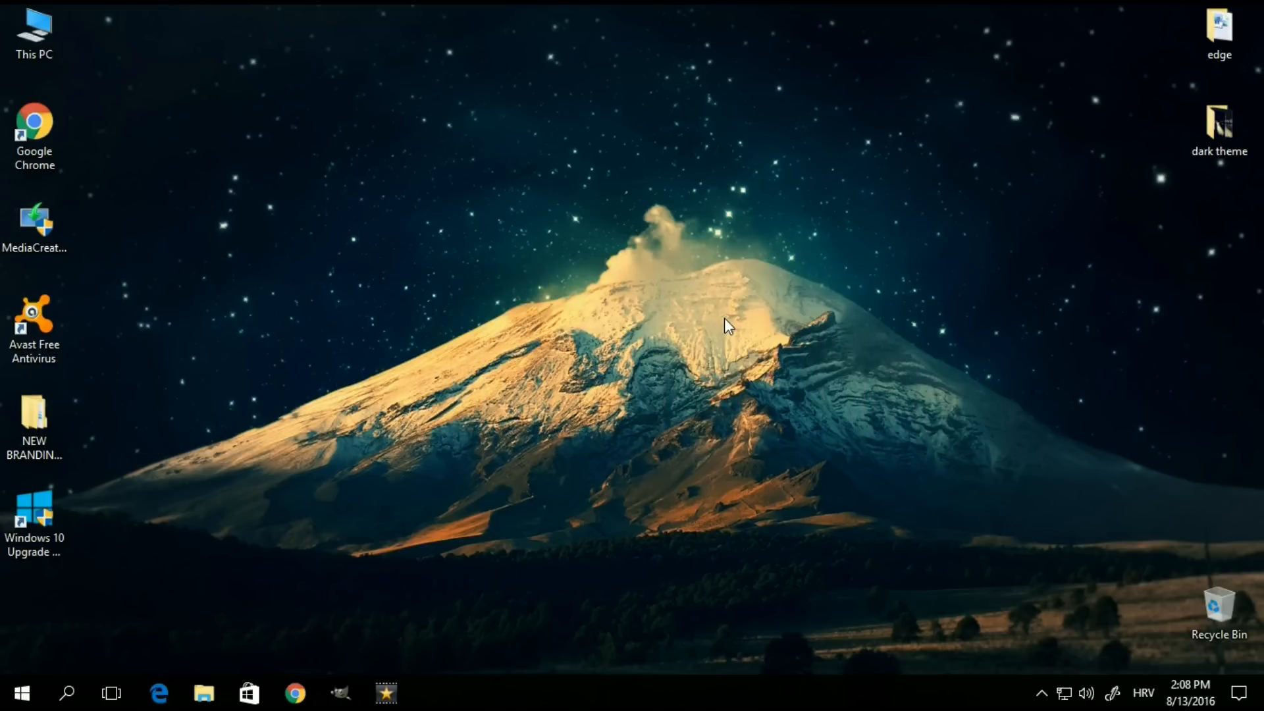
mouse_move(185, 681)
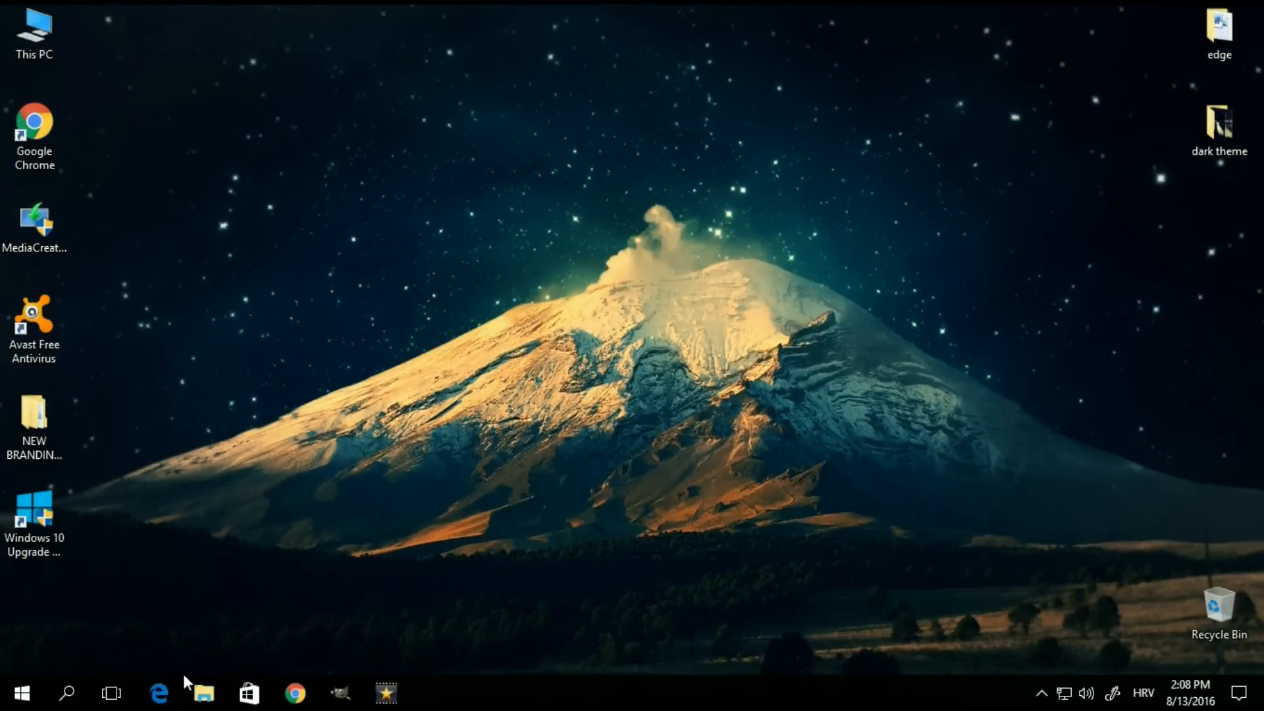
Step: Open Edge's empty Extensions panel and follow 'Get extensions from the Store'
click(158, 693)
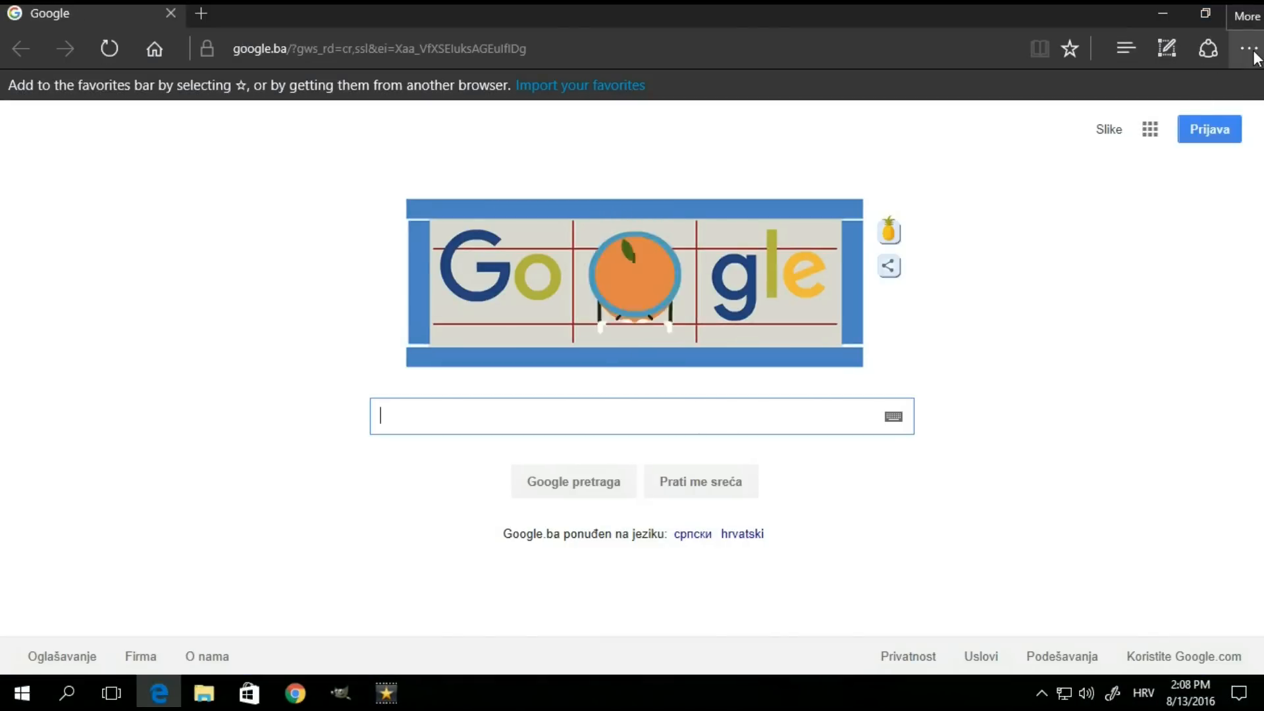
click(1248, 48)
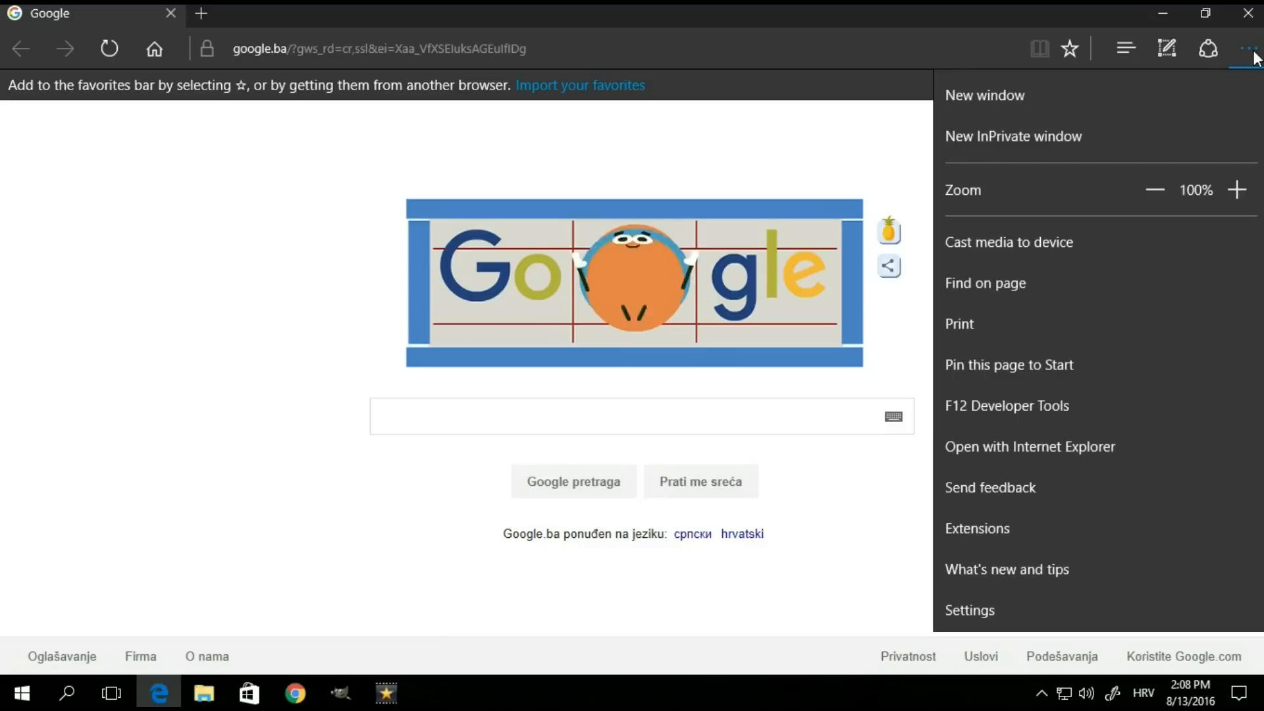
click(977, 528)
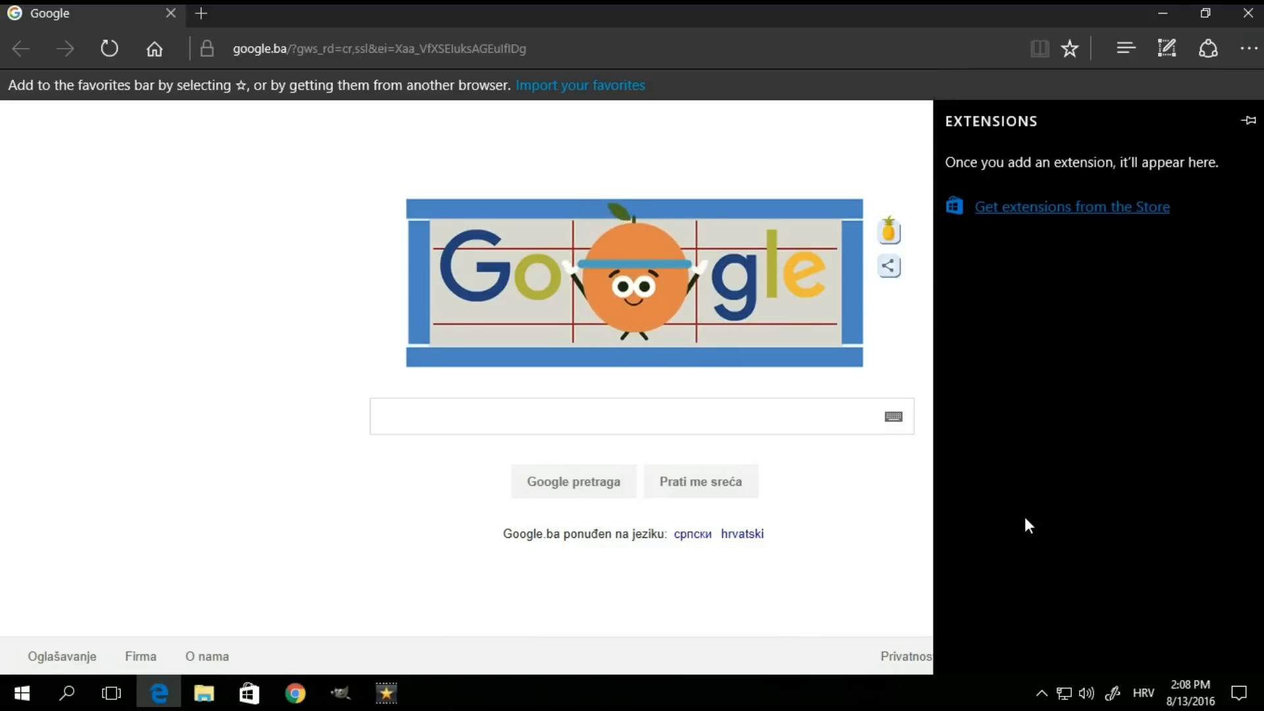
mouse_move(1057, 216)
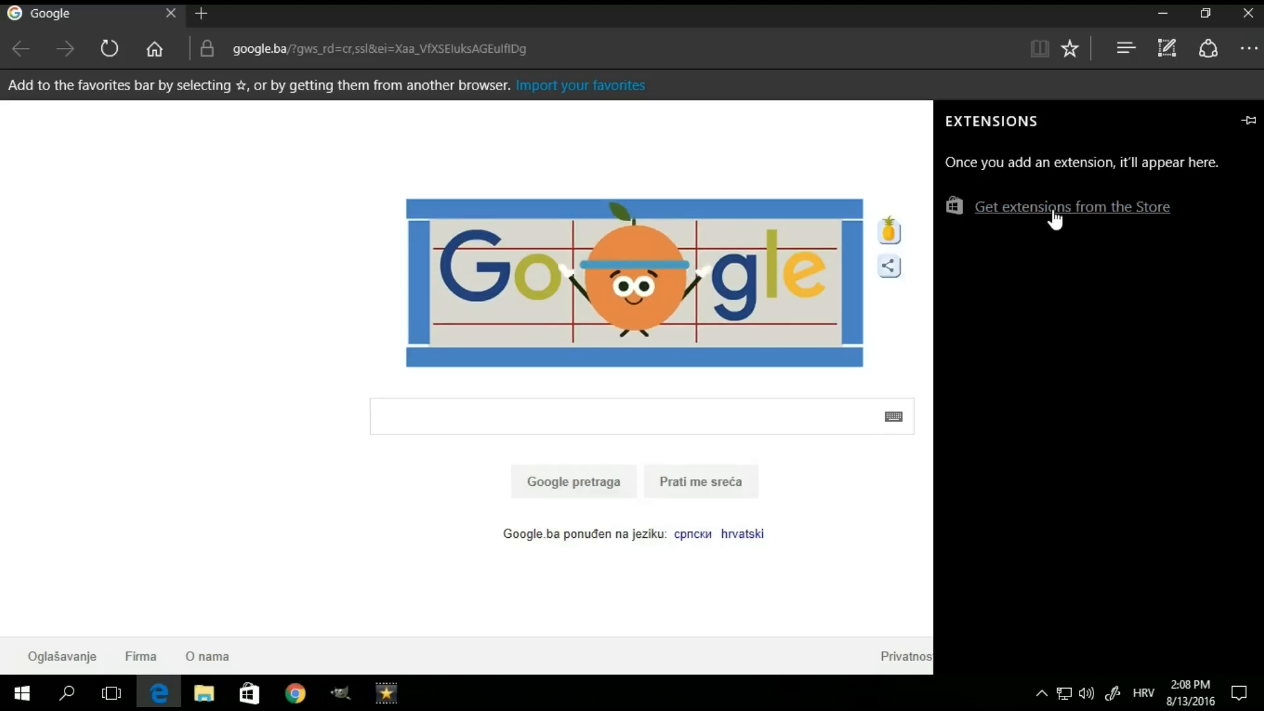
click(1071, 207)
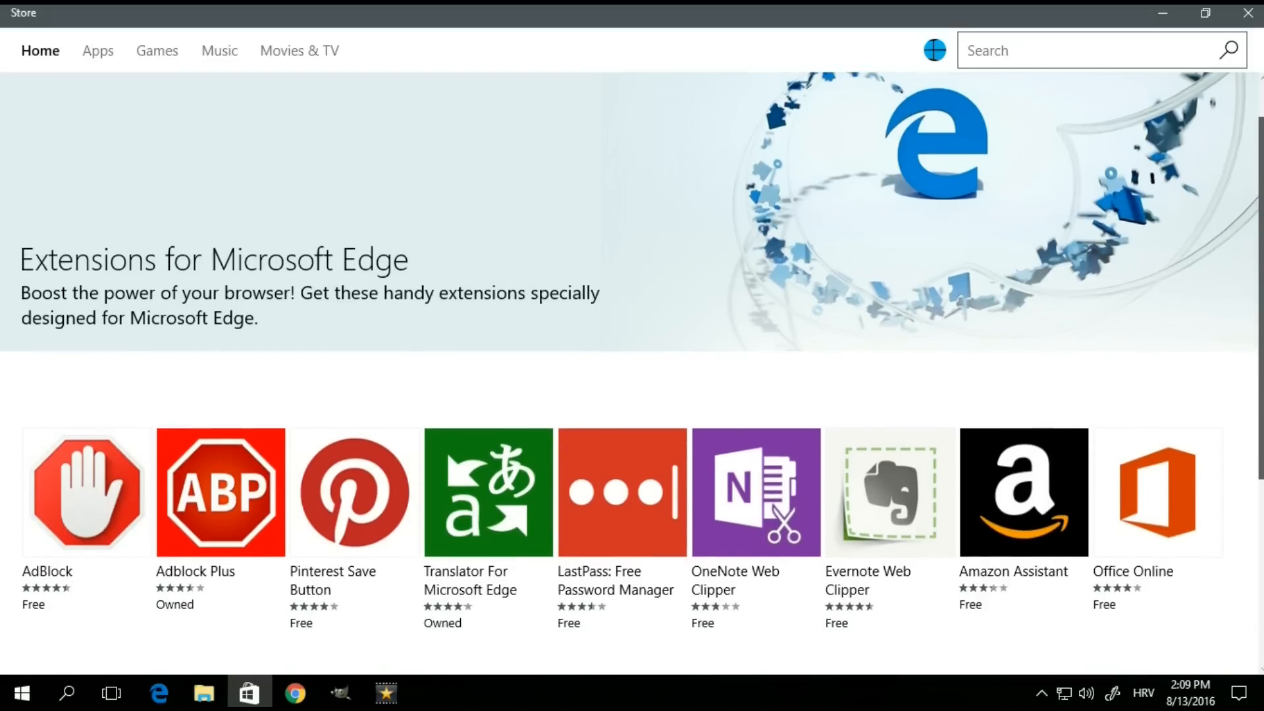
Step: Scroll the Edge extensions list to the row with Save to Pocket and Page Analyzer
scroll(down, 3)
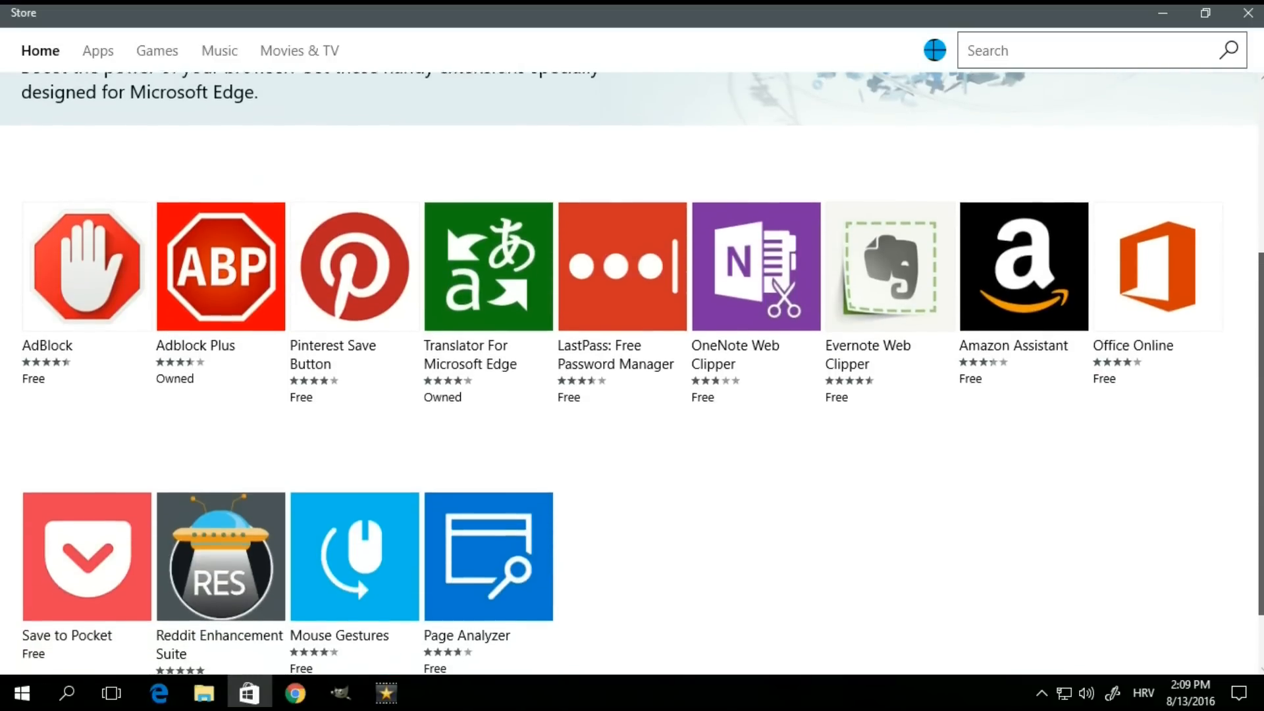
scroll(down, 3)
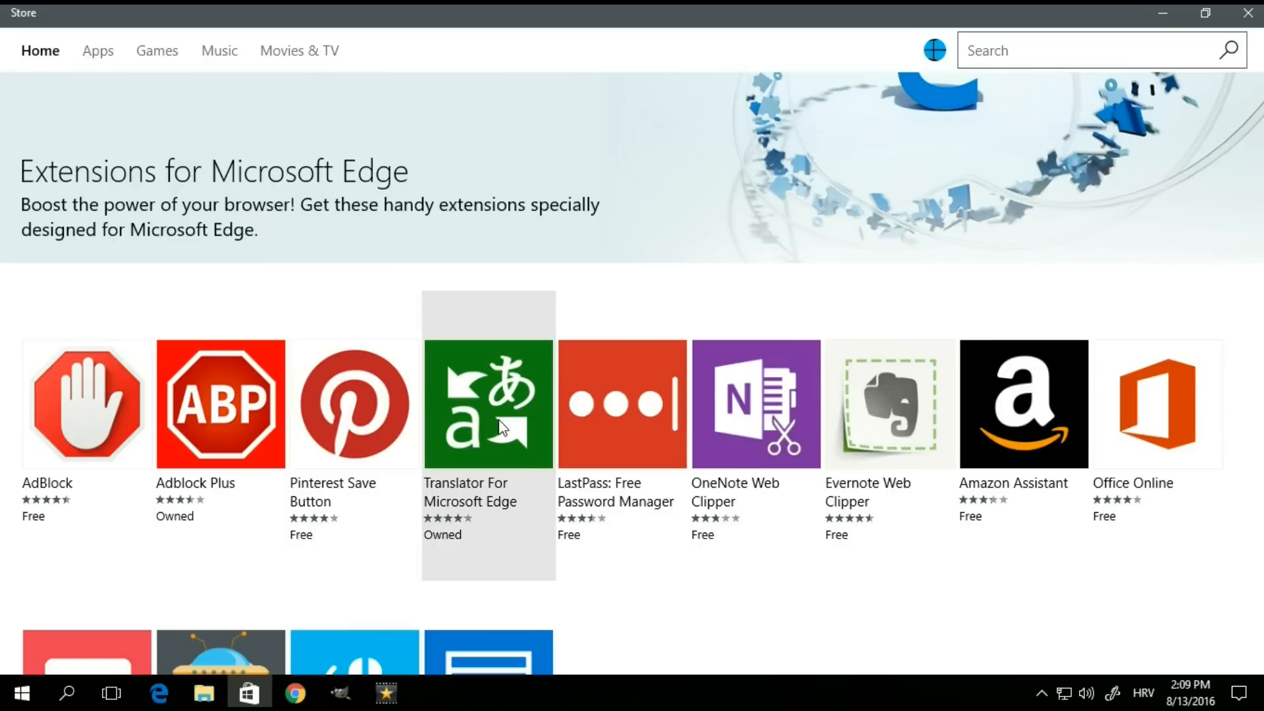
Step: Install Translator For Microsoft Edge from its Store page and launch it in Edge
click(488, 403)
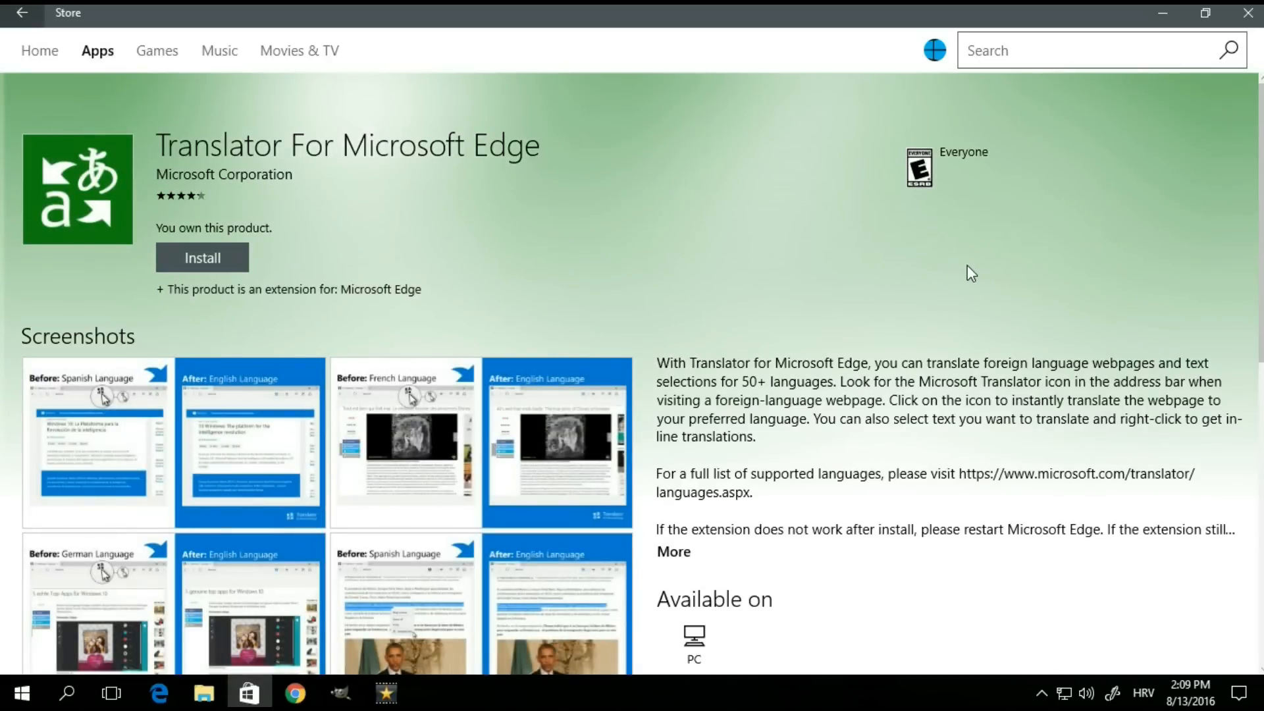
mouse_move(1247, 183)
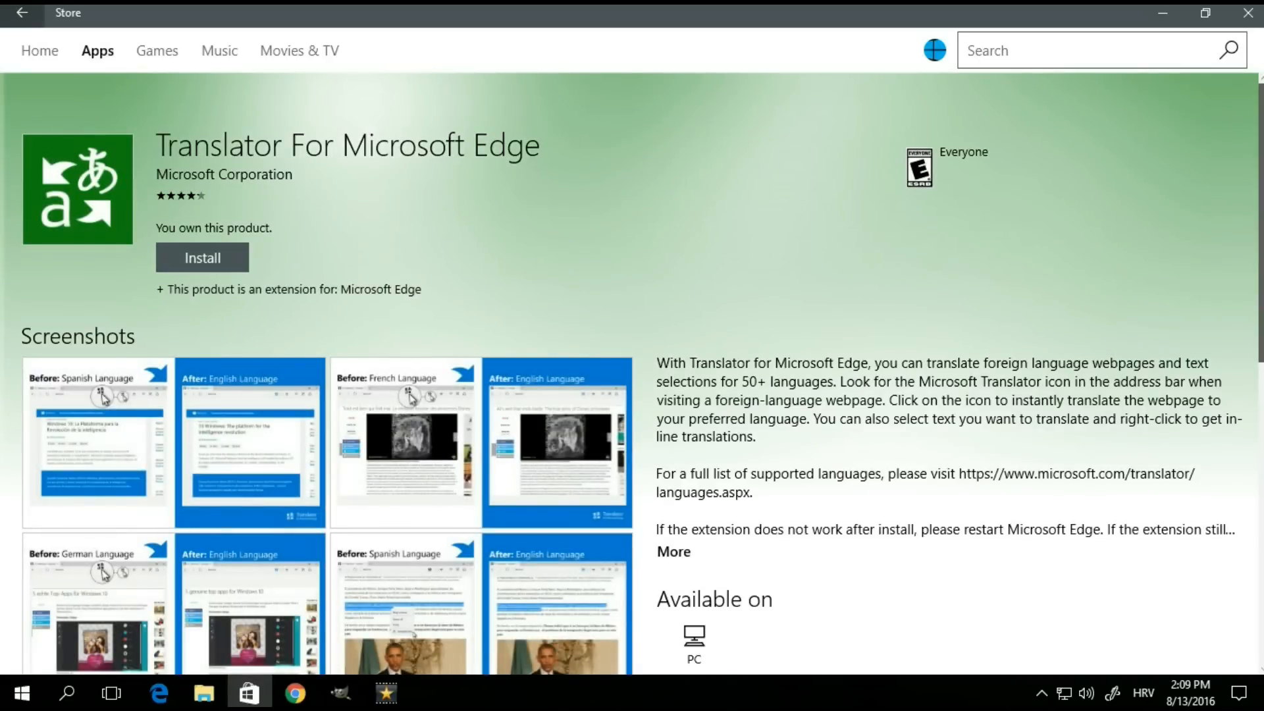
scroll(down, 3)
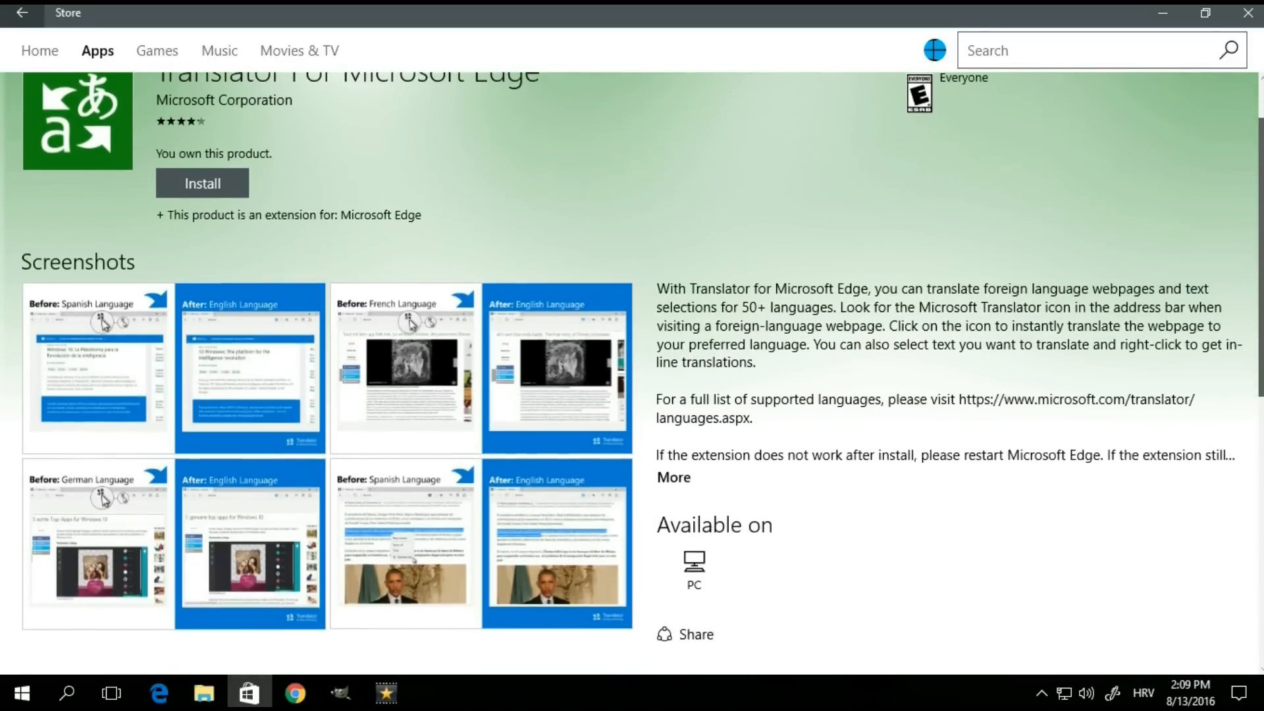
scroll(down, 3)
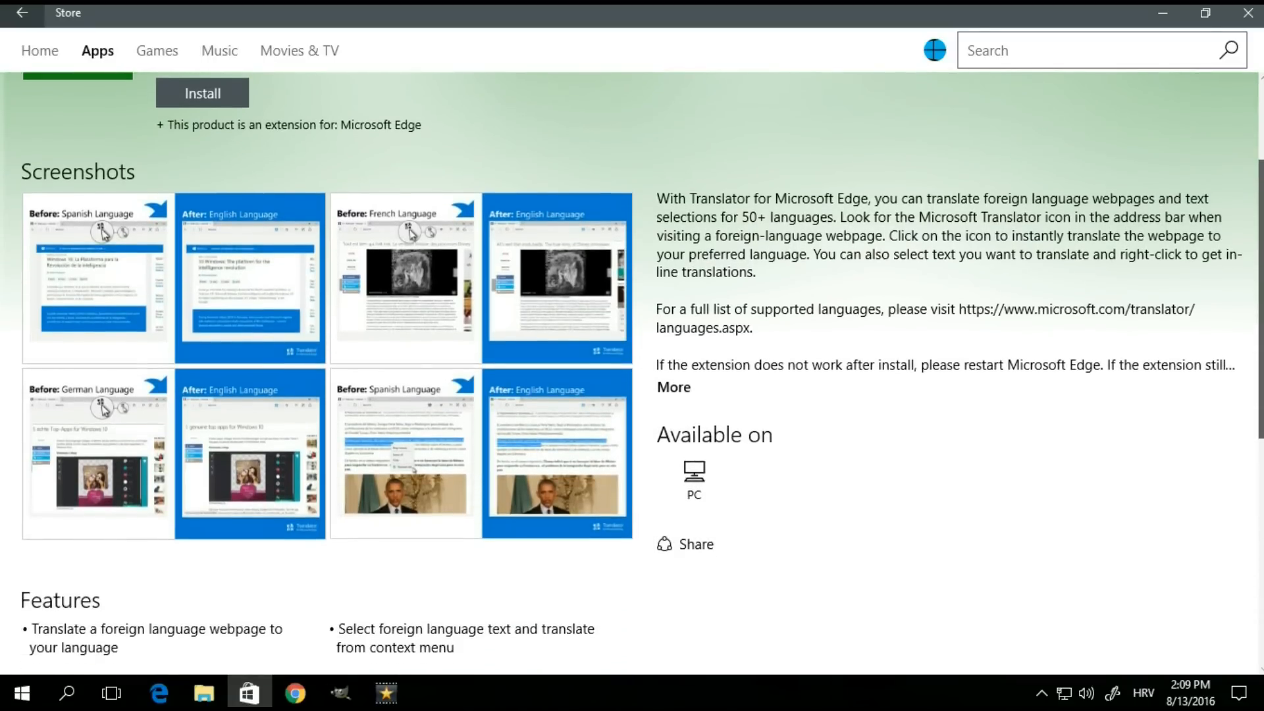
scroll(down, 3)
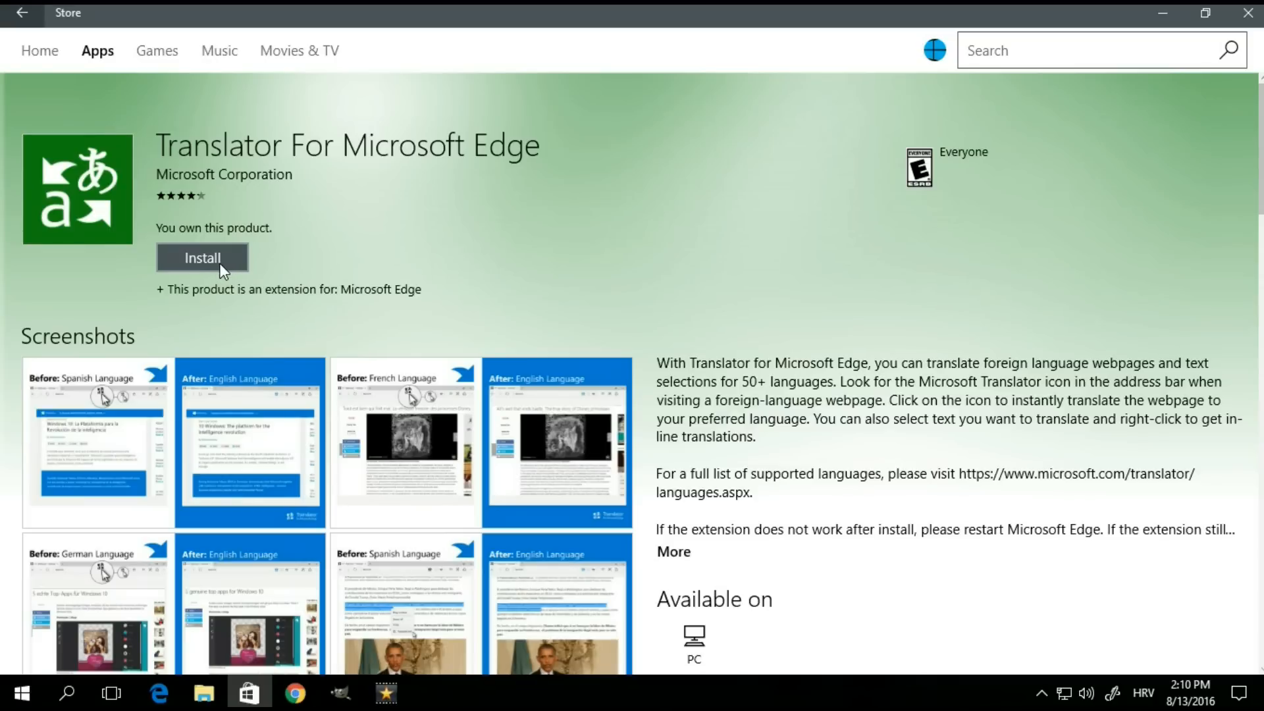
mouse_move(231, 272)
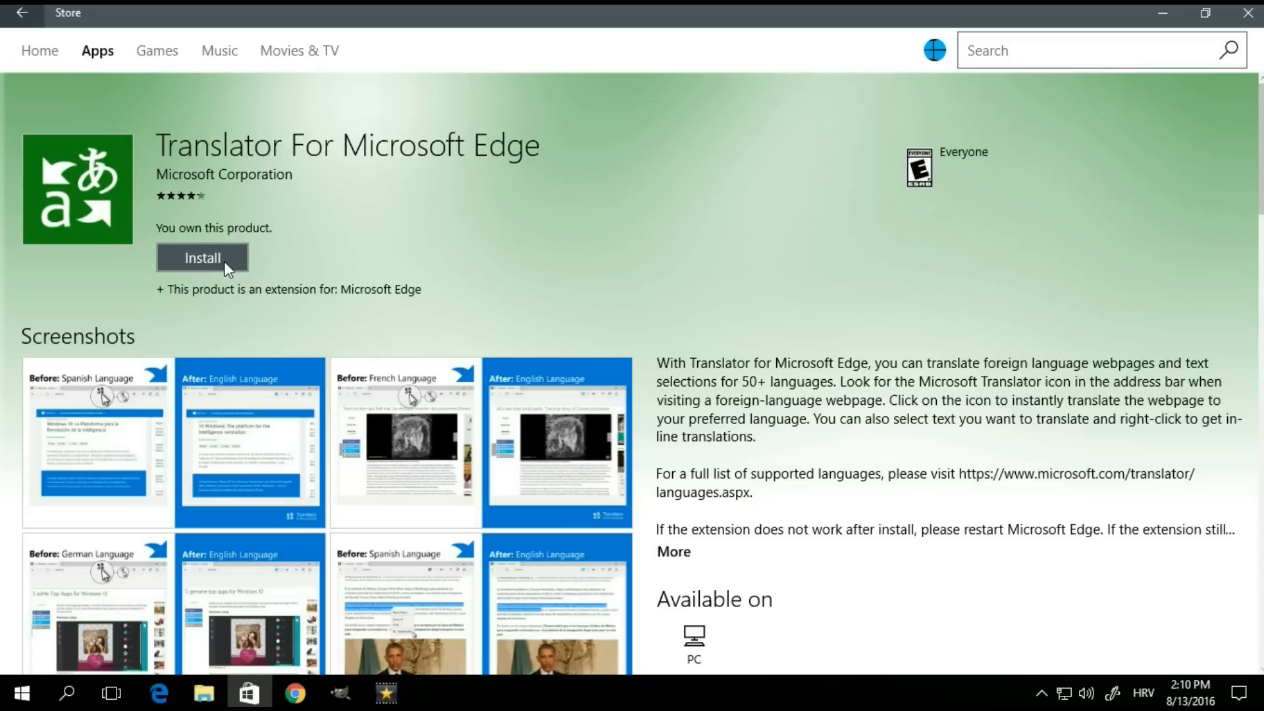
click(202, 258)
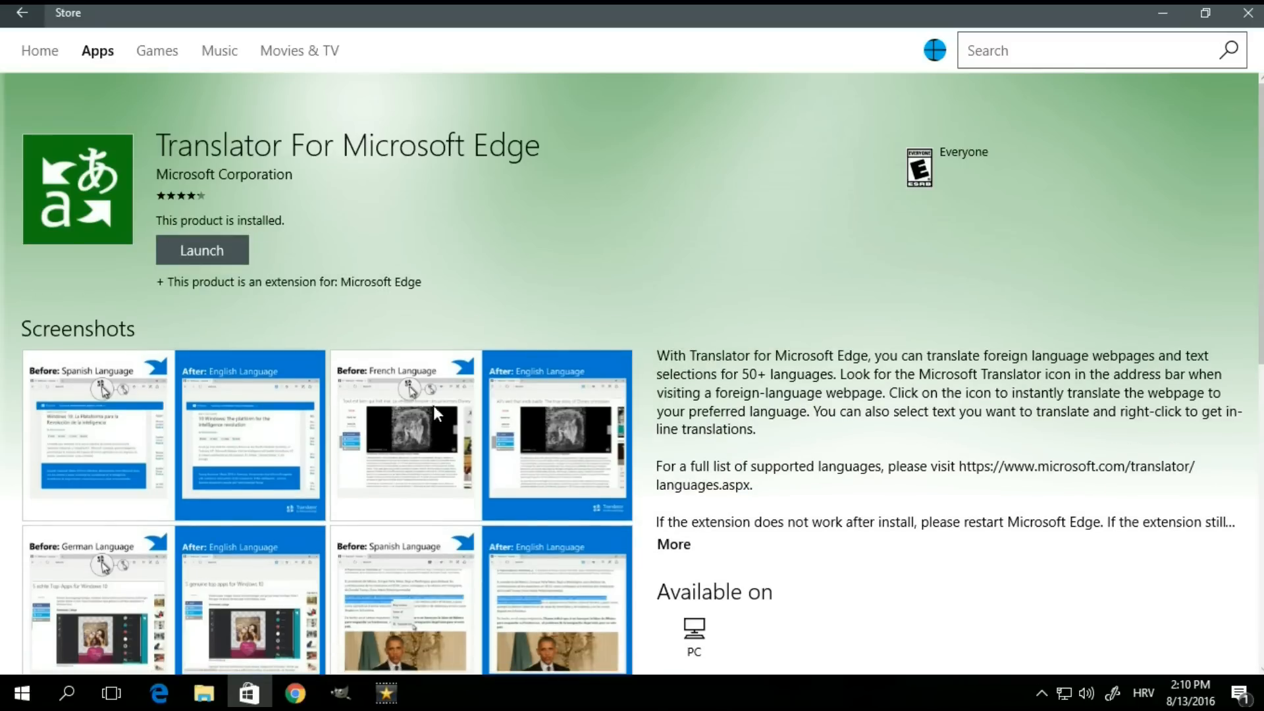
click(158, 693)
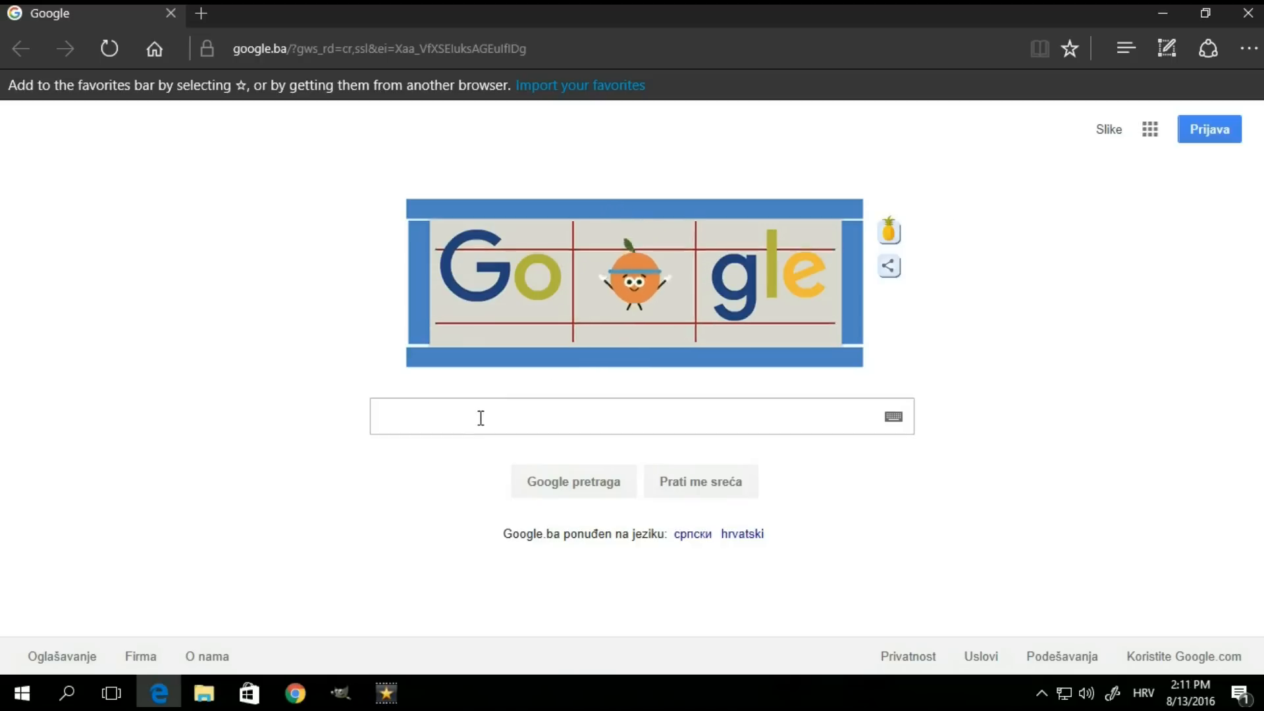
Step: Search Google for 'juventus' and open the official Juventus website
click(629, 416)
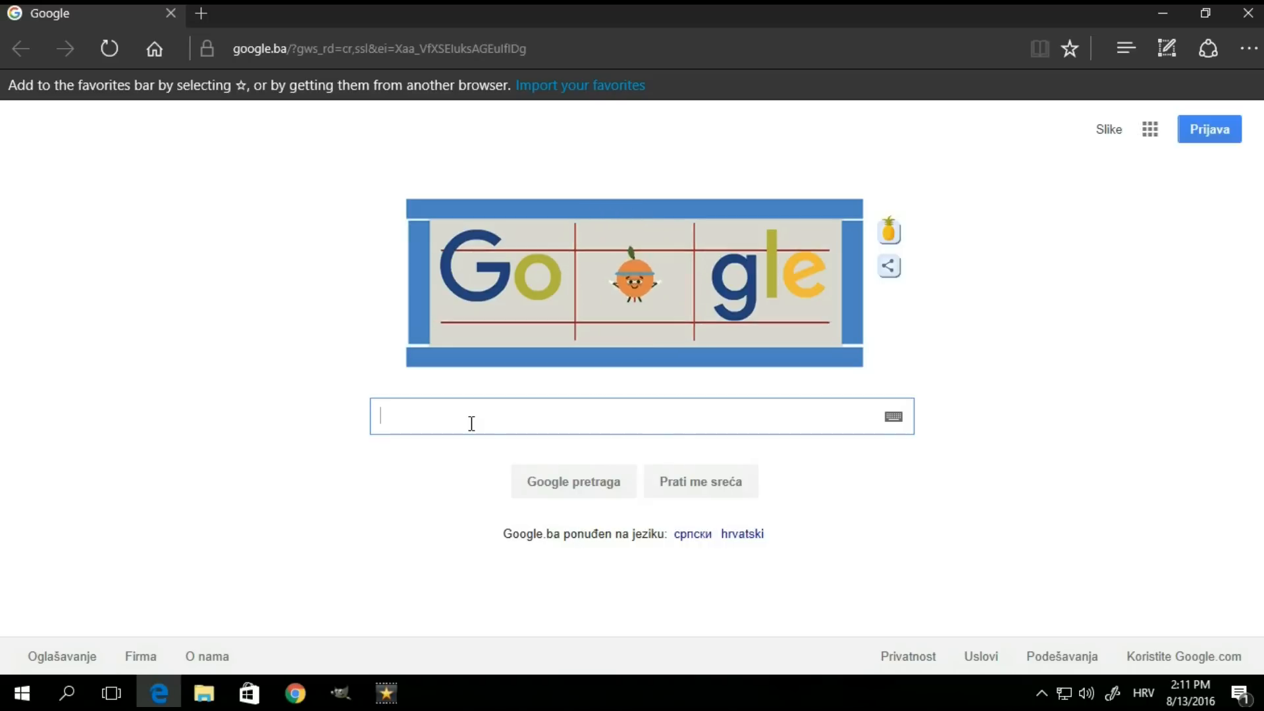
text(juventus)
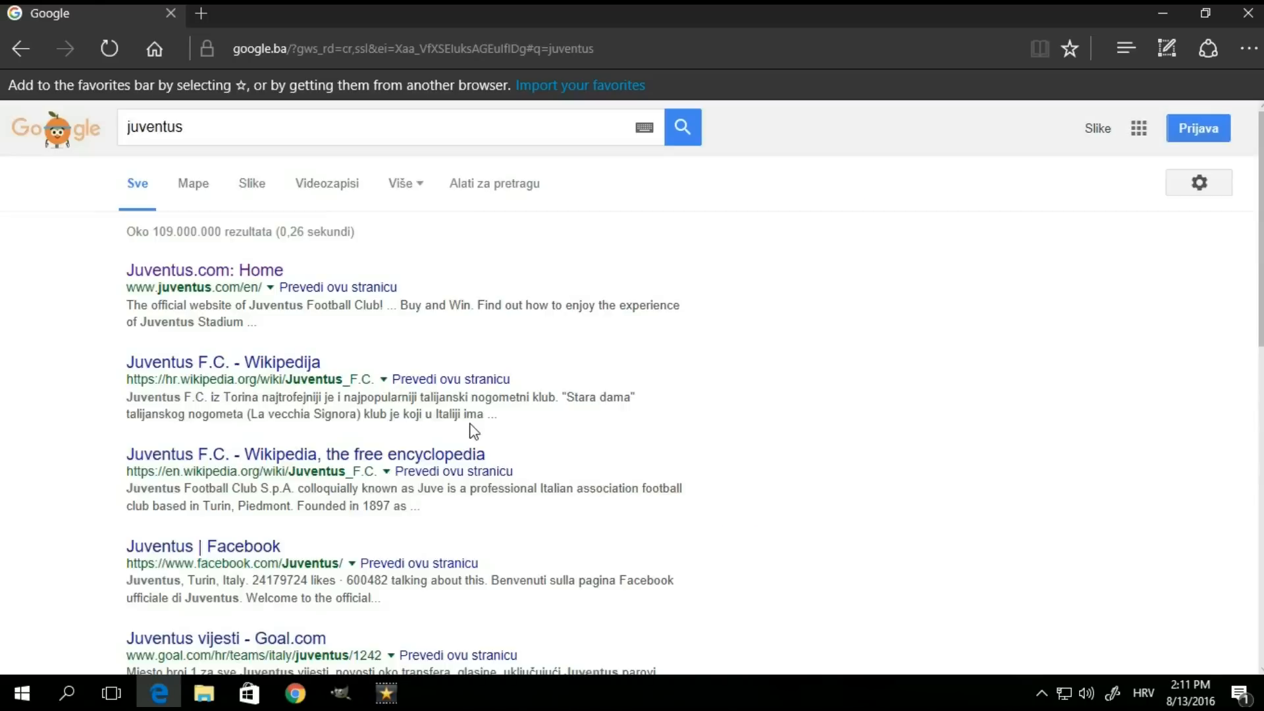
click(204, 270)
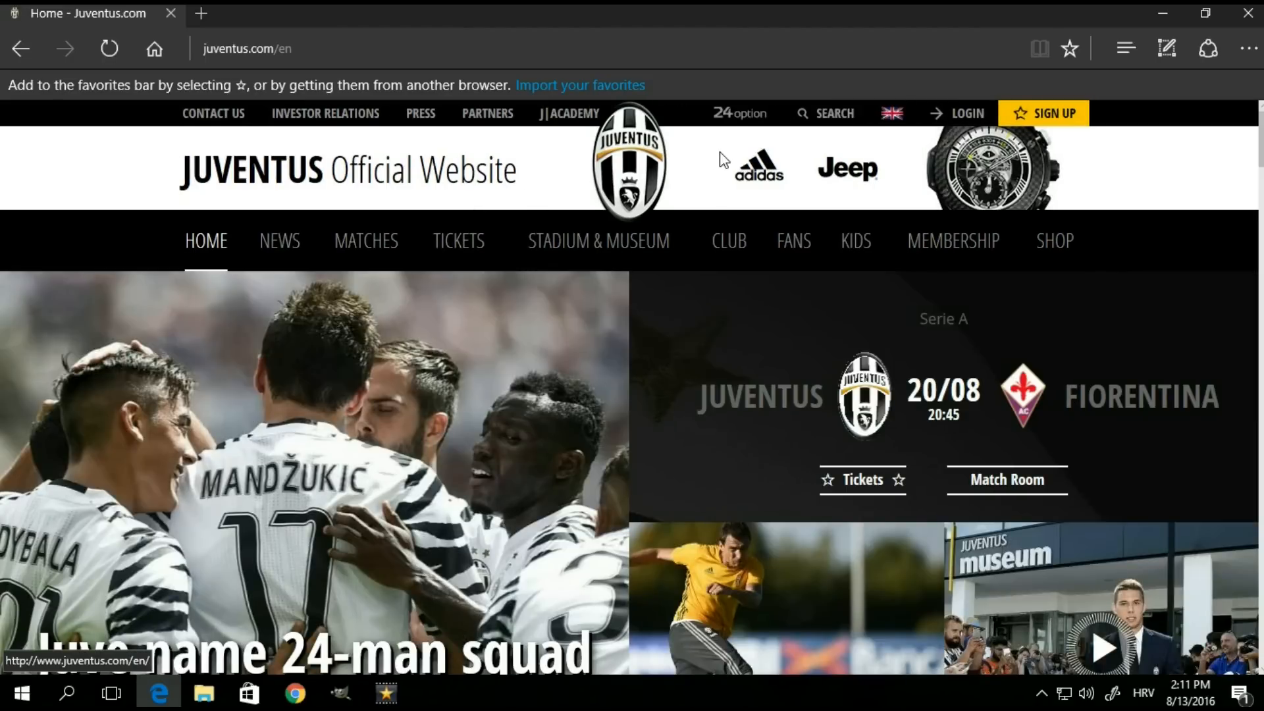
Step: Switch the Juventus site to Italian and translate the page into English with Translator
click(891, 113)
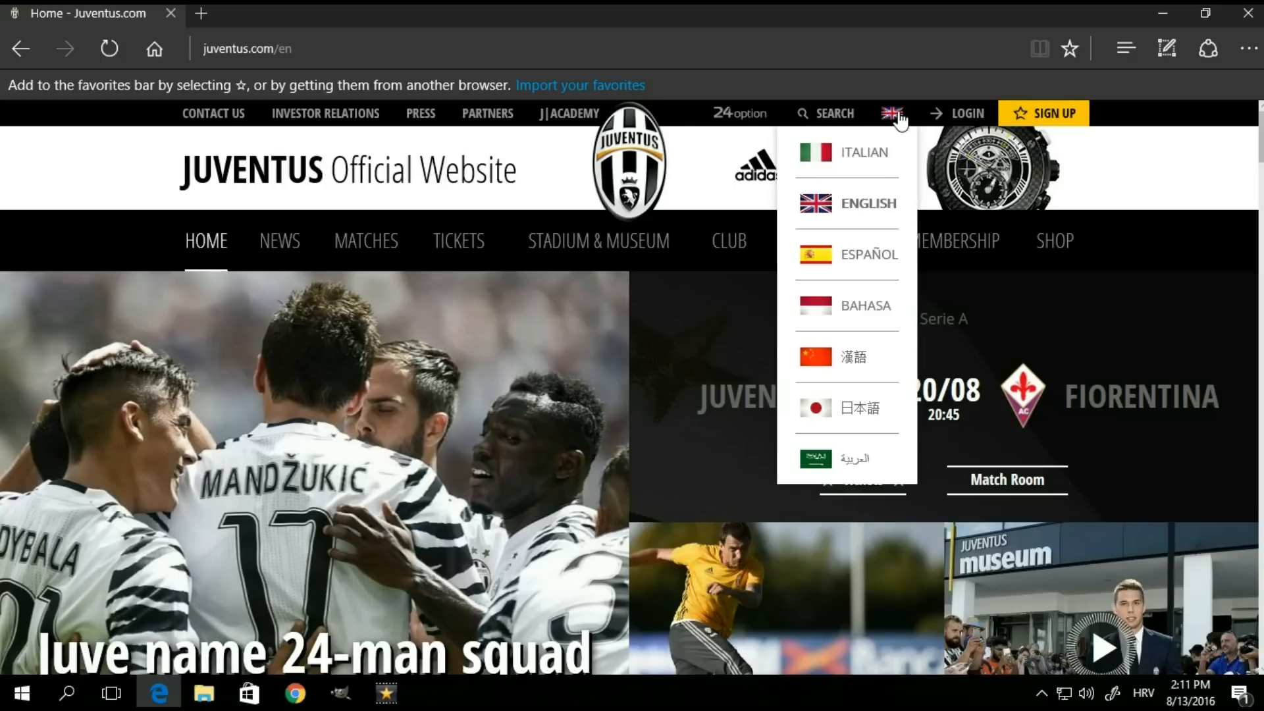
click(863, 153)
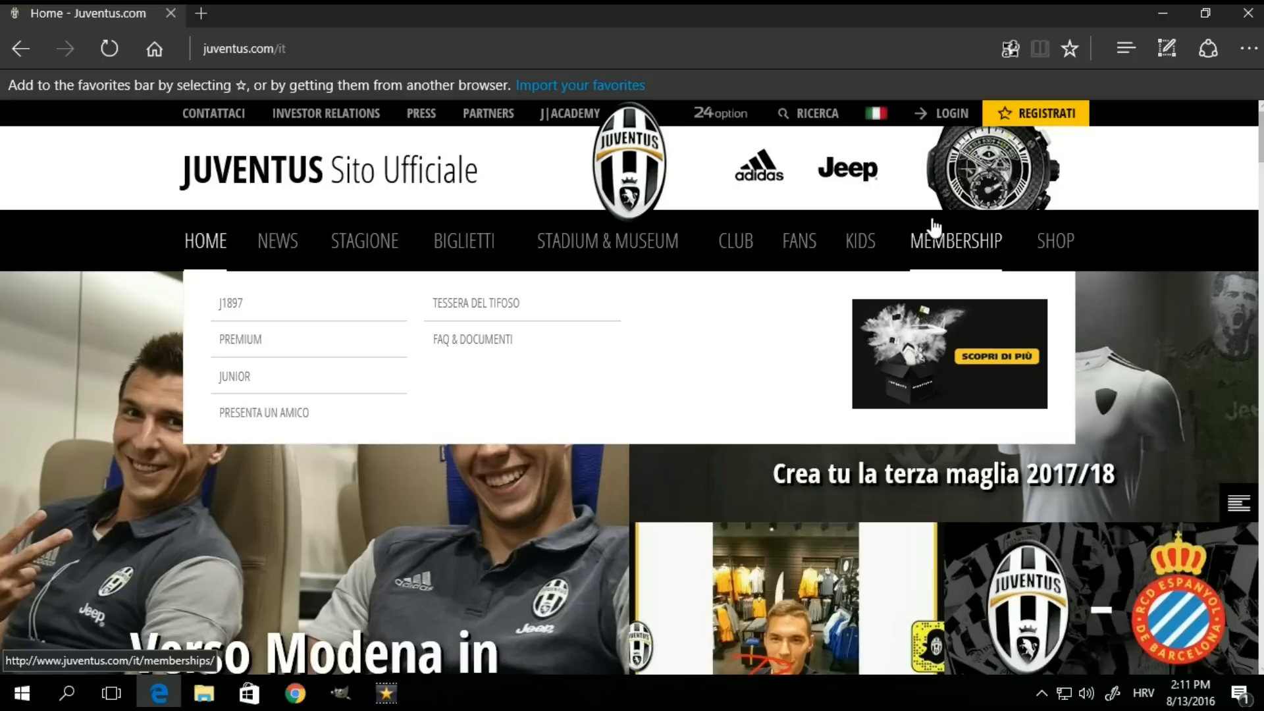
mouse_move(1012, 48)
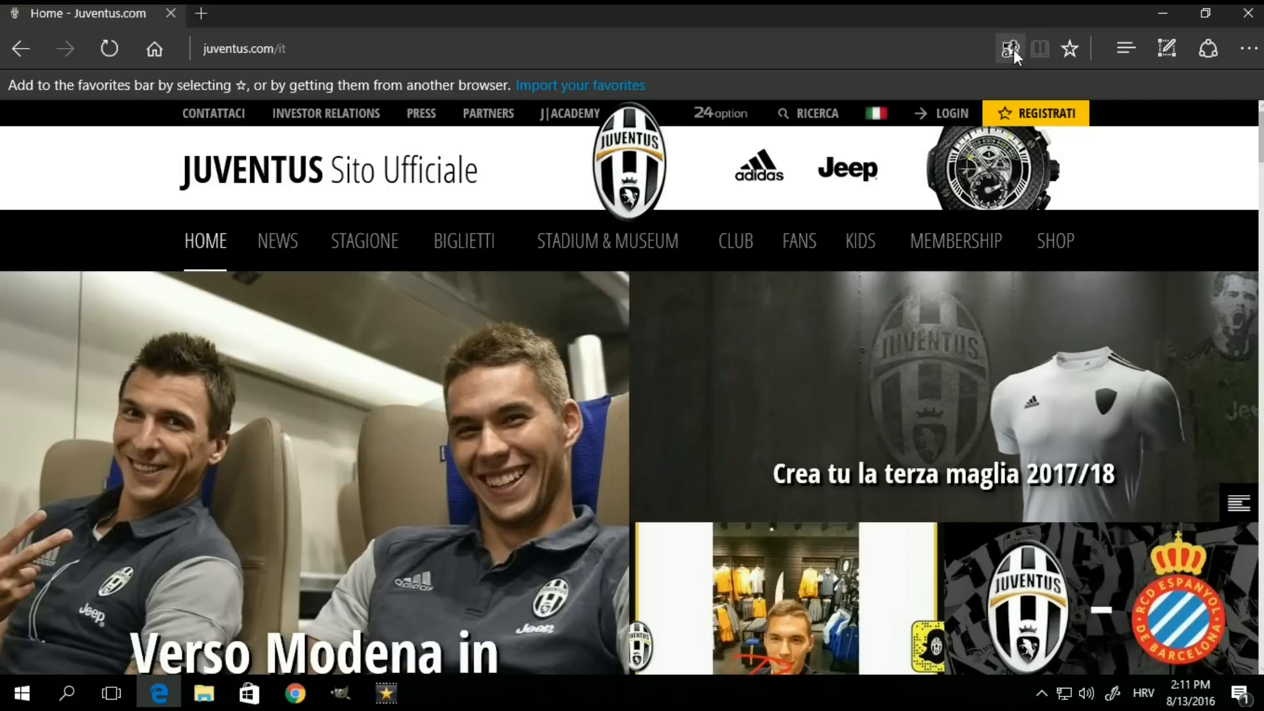
click(1008, 49)
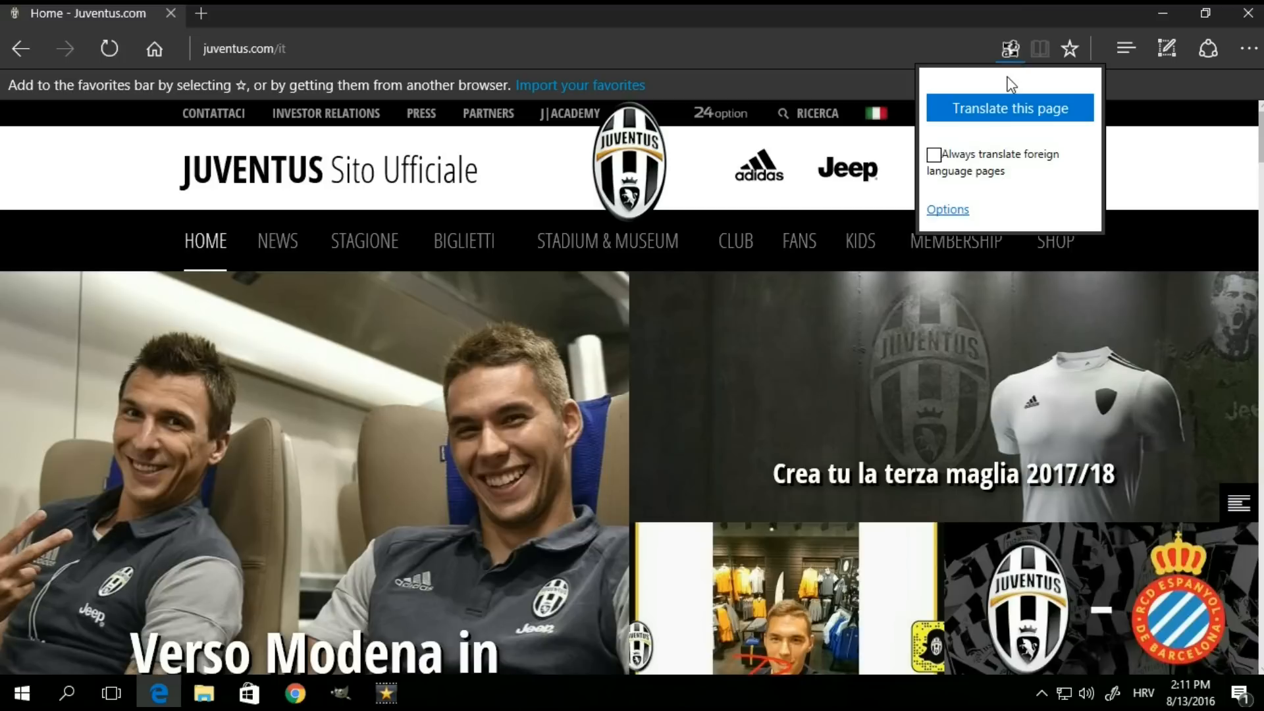
mouse_move(1024, 132)
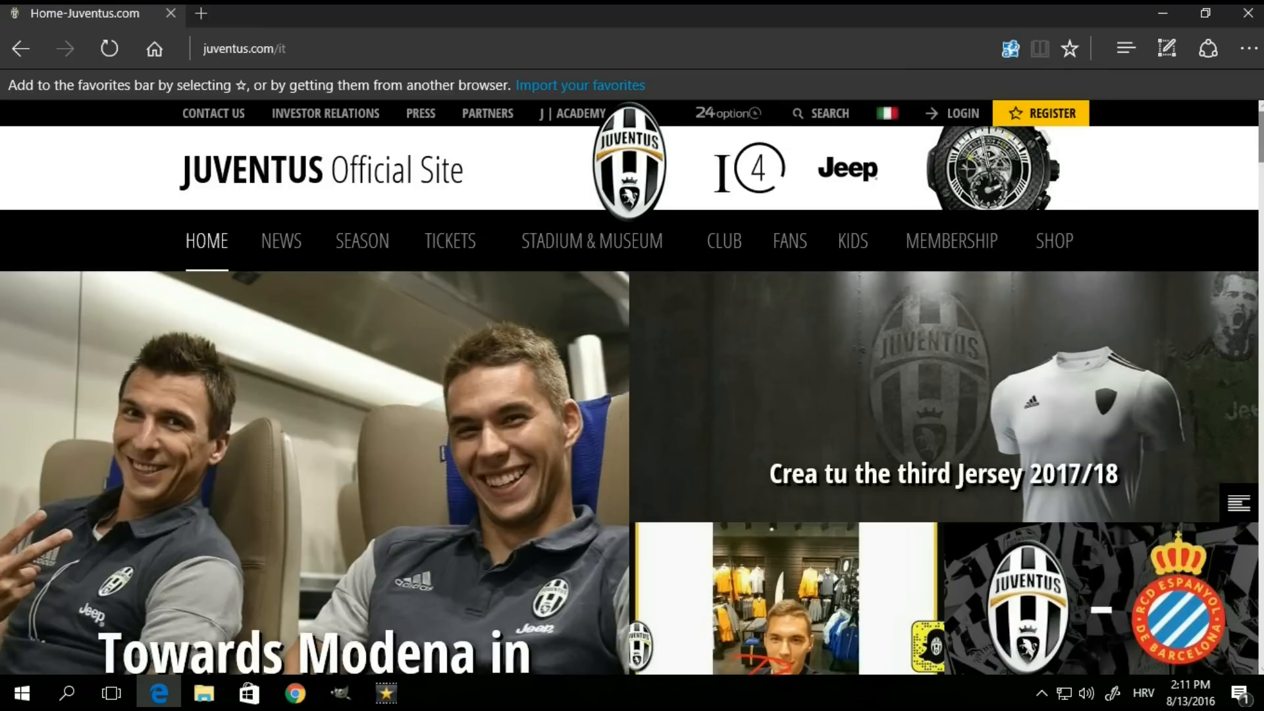
scroll(down, 3)
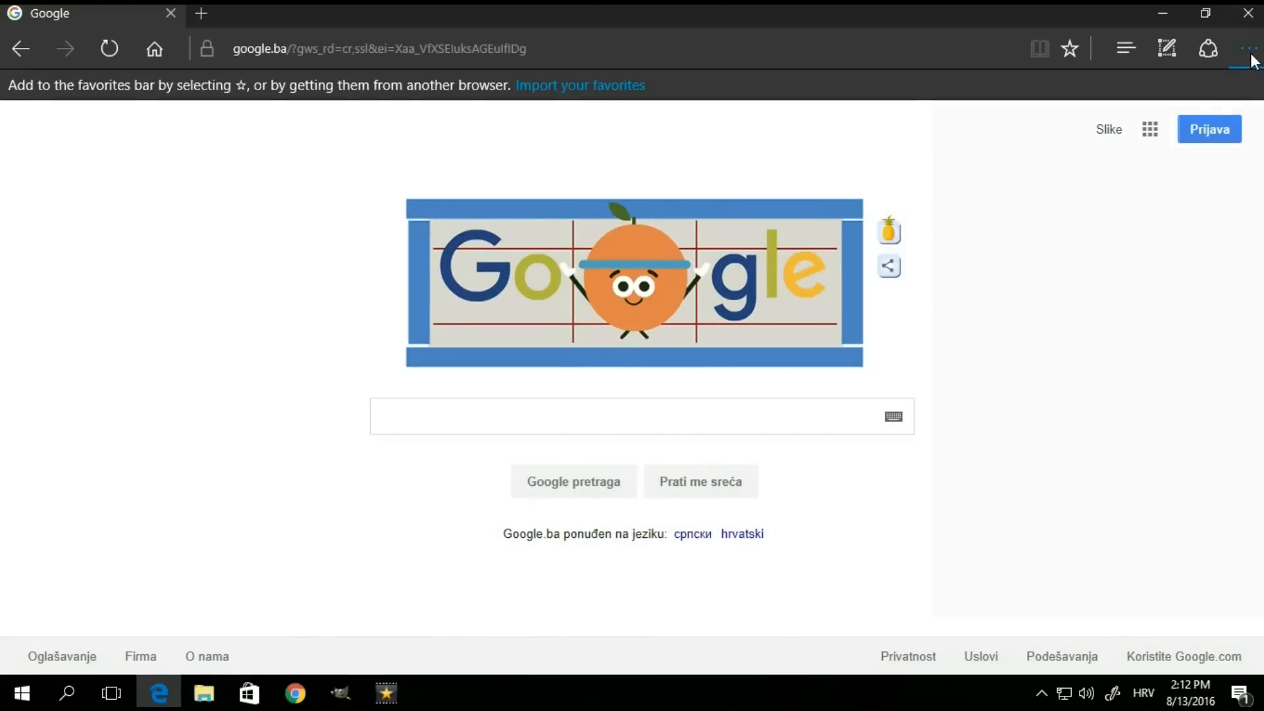
Step: Open Translator For Microsoft Edge's details, then toggle the extension off and back on
click(1249, 49)
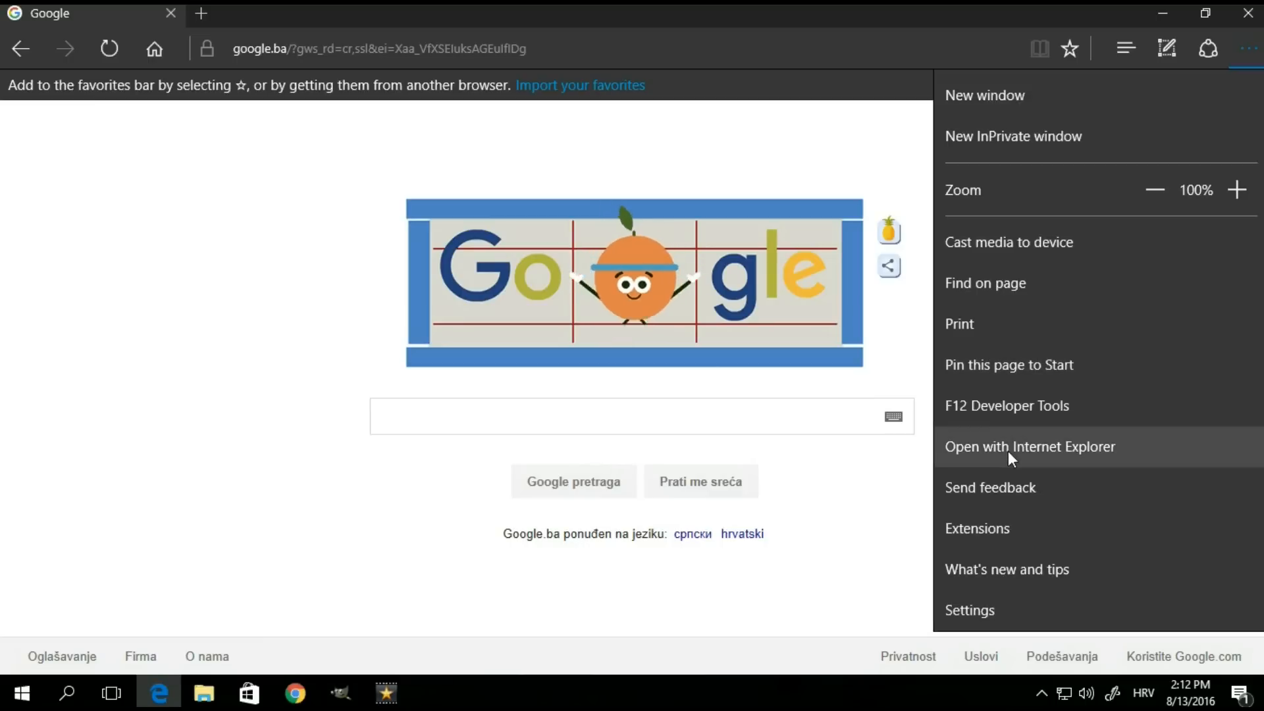
click(977, 528)
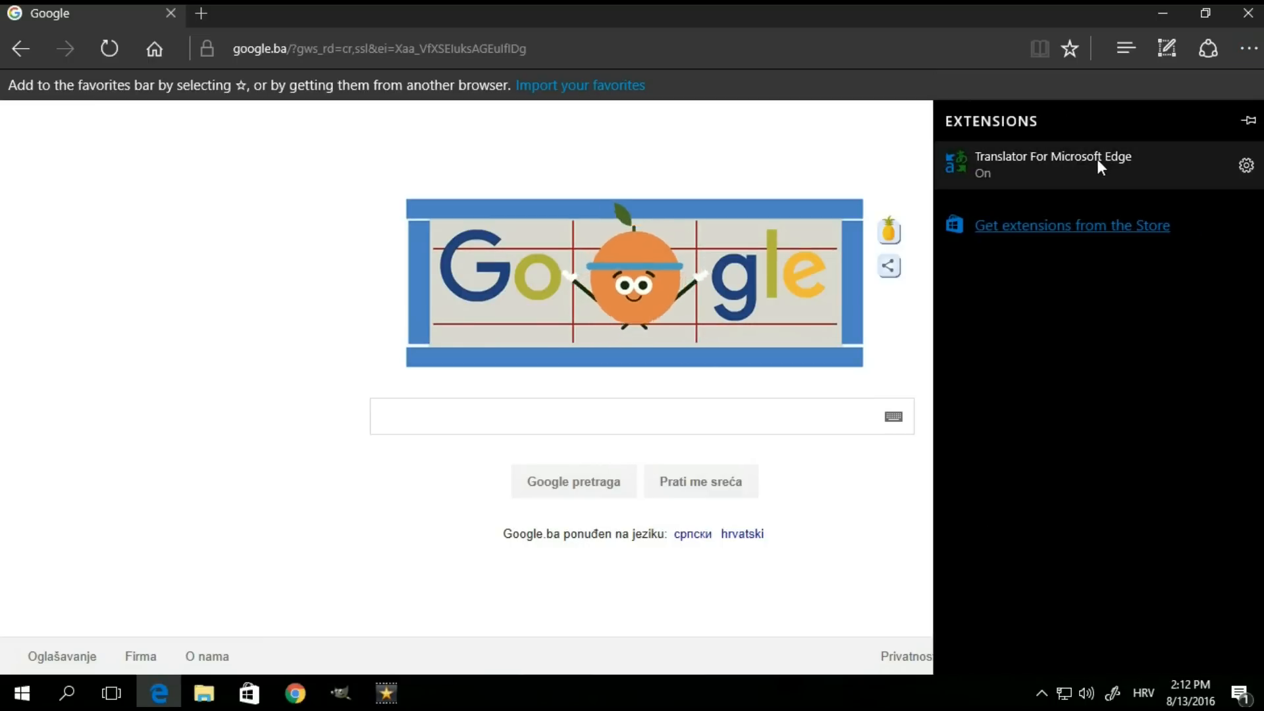
click(1048, 165)
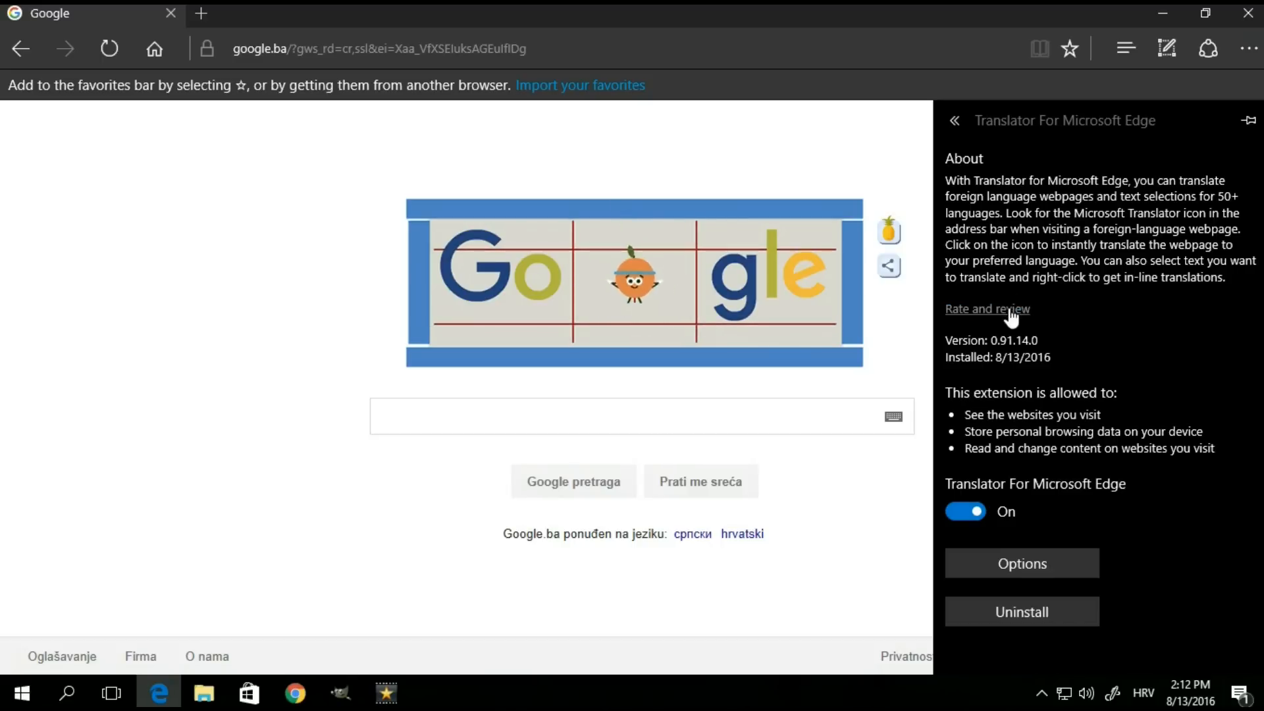
mouse_move(1066, 361)
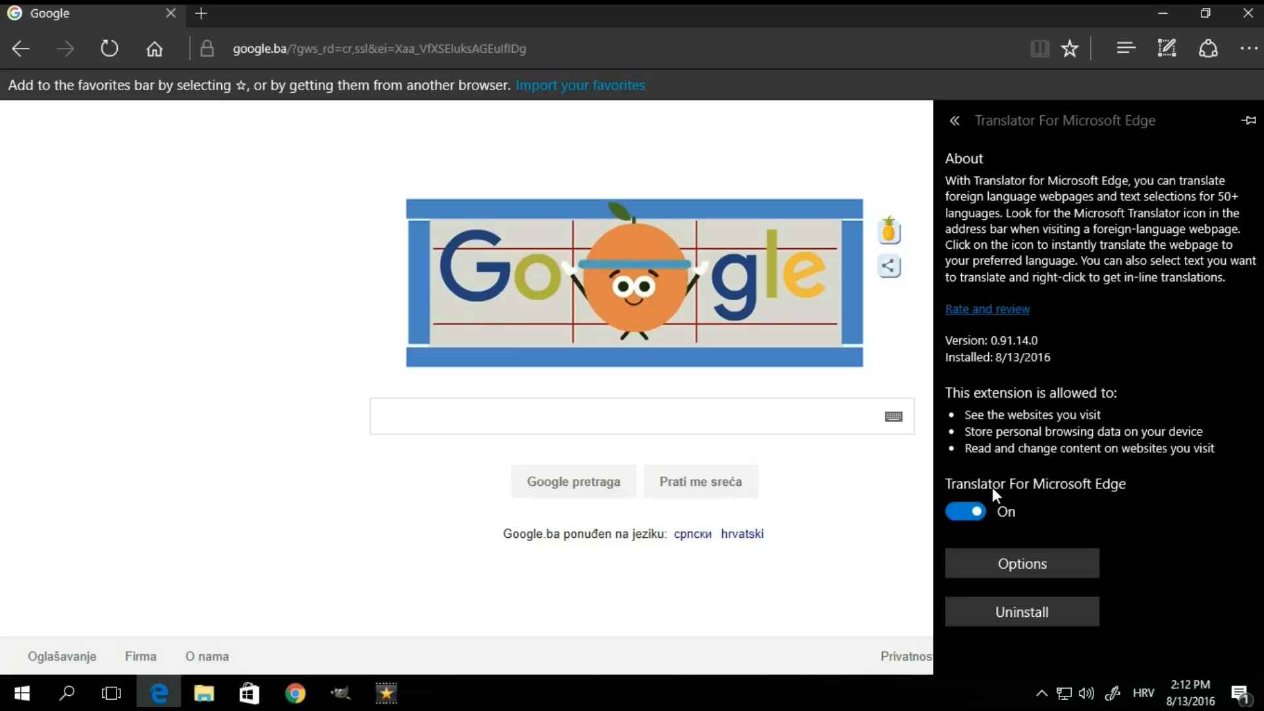
mouse_move(1028, 518)
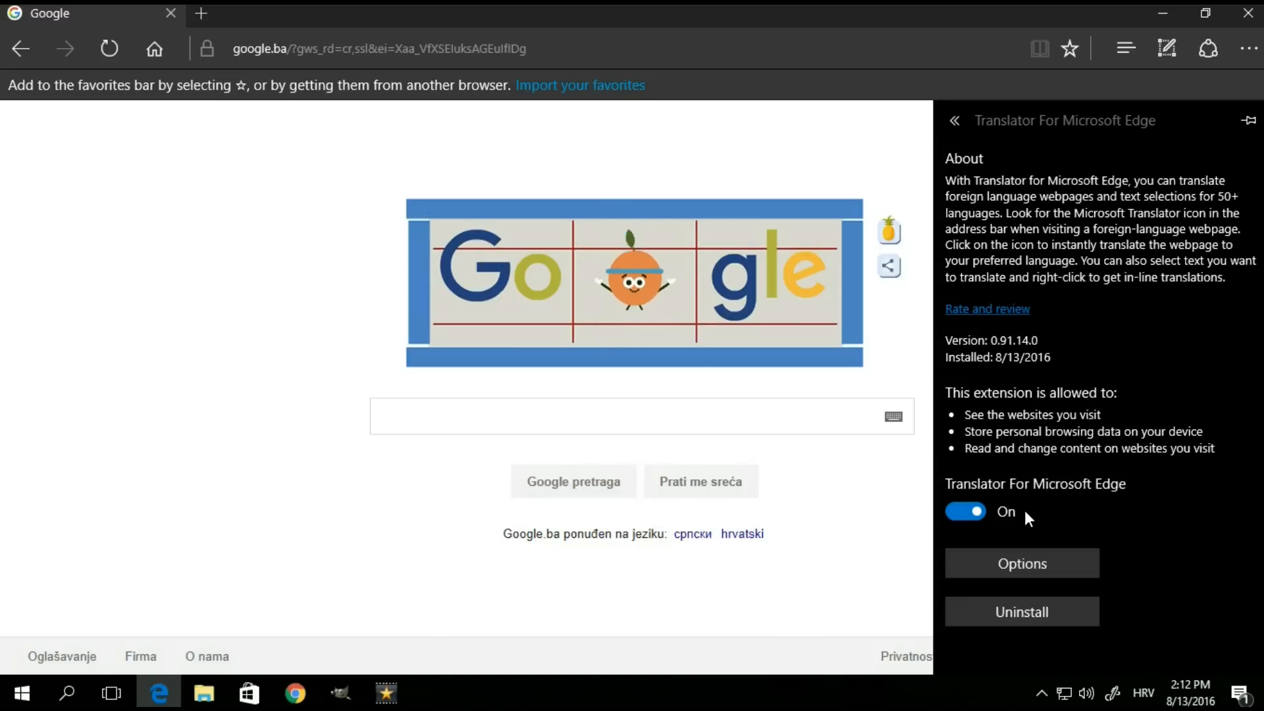
click(965, 511)
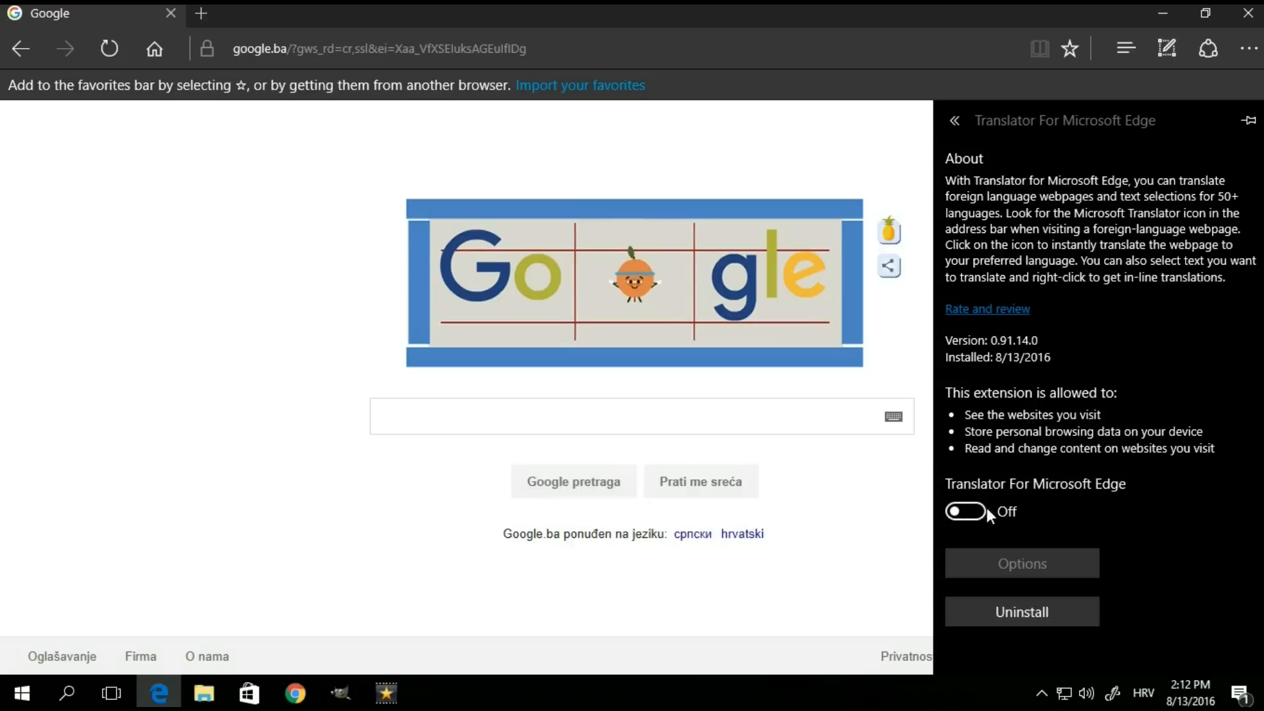
click(965, 511)
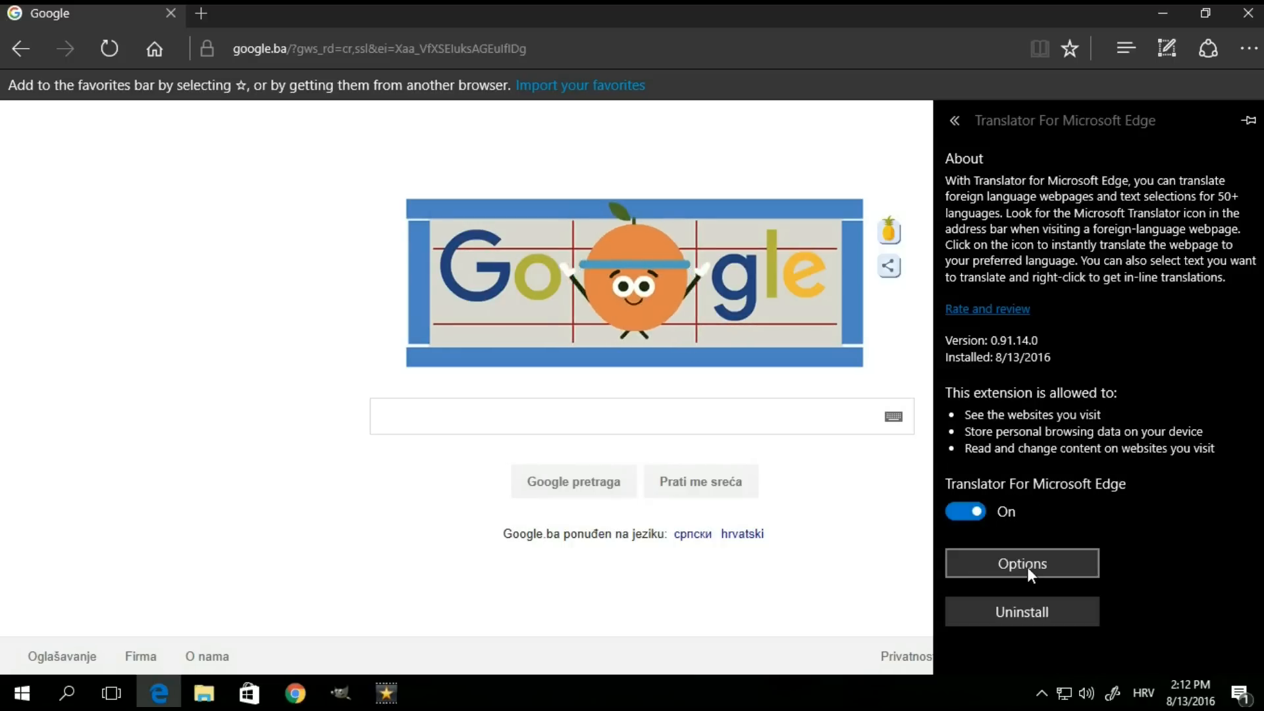
Step: Open Translator's Options page and set 'Translate pages to' English
click(1021, 563)
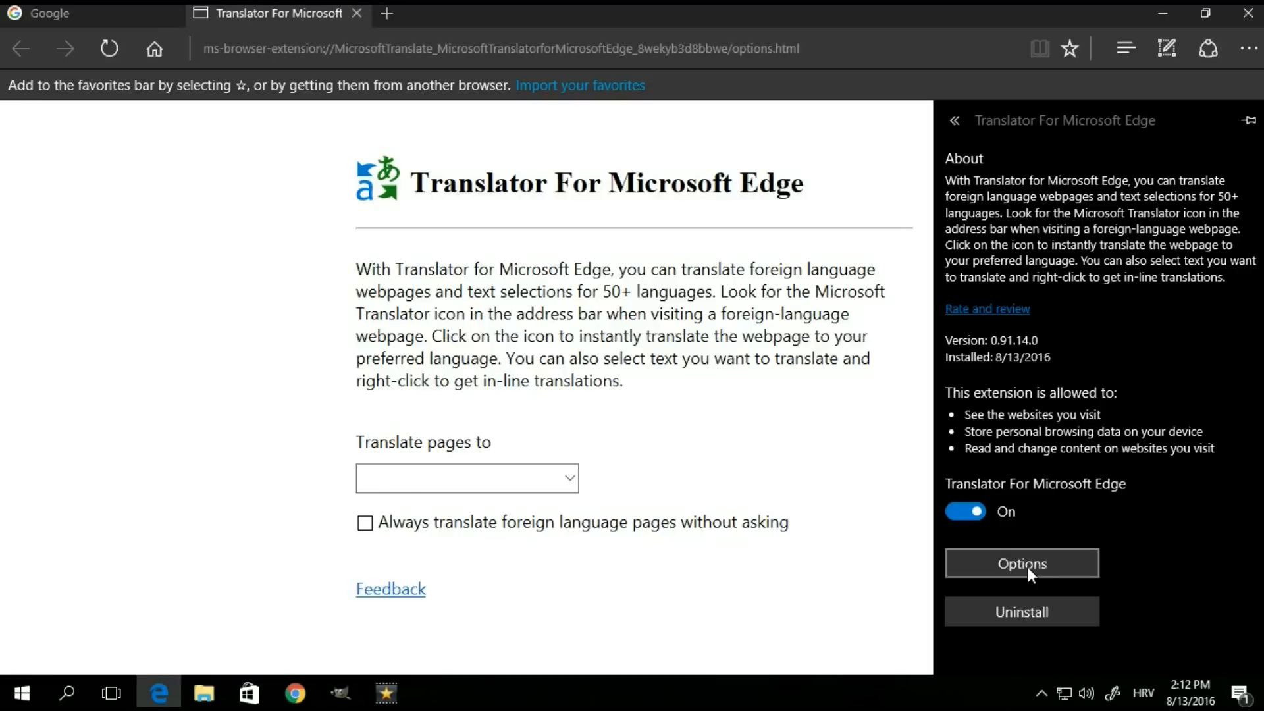
click(466, 478)
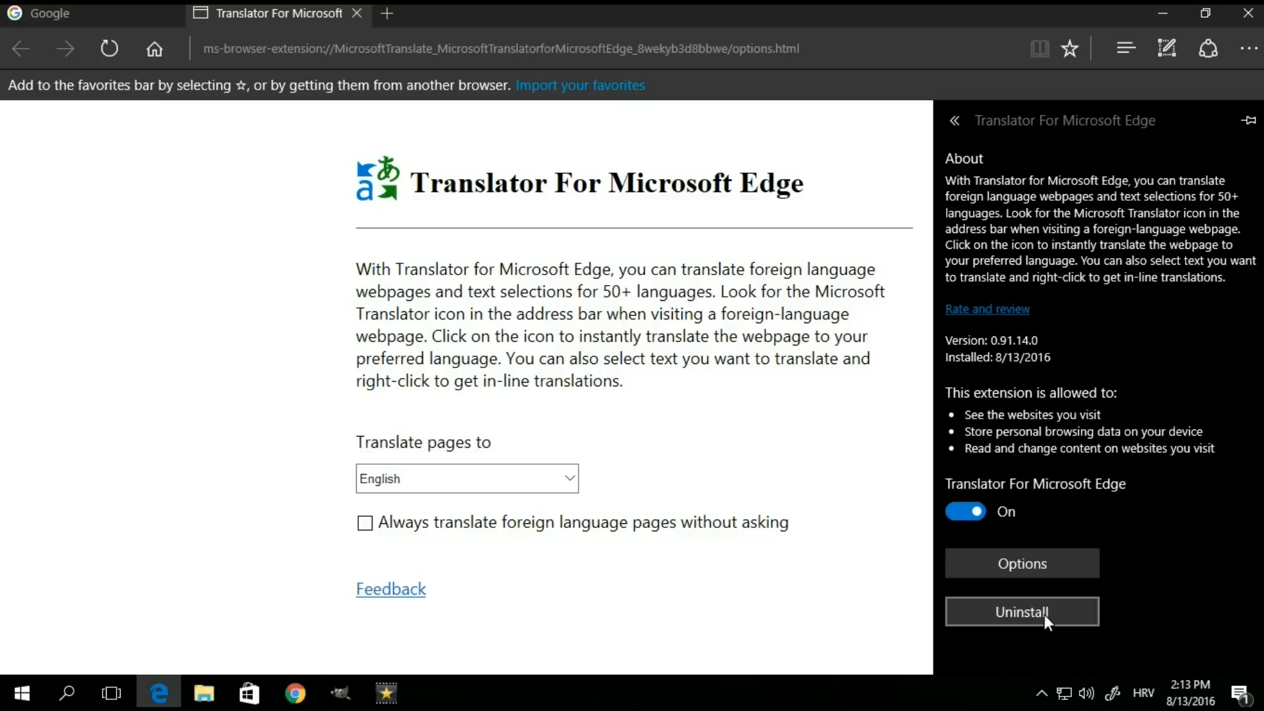
click(1020, 611)
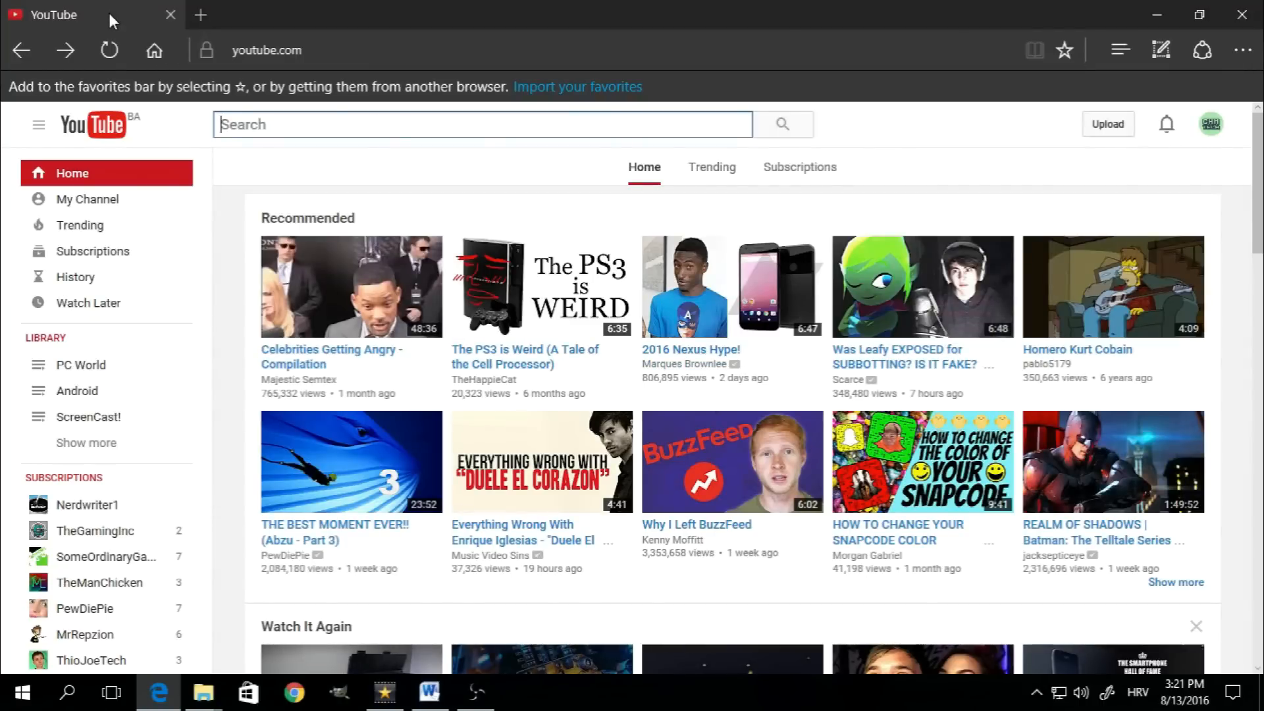
Step: Pin the YouTube tab, then open the pinned tab's menu to reach Unpin
right_click(52, 14)
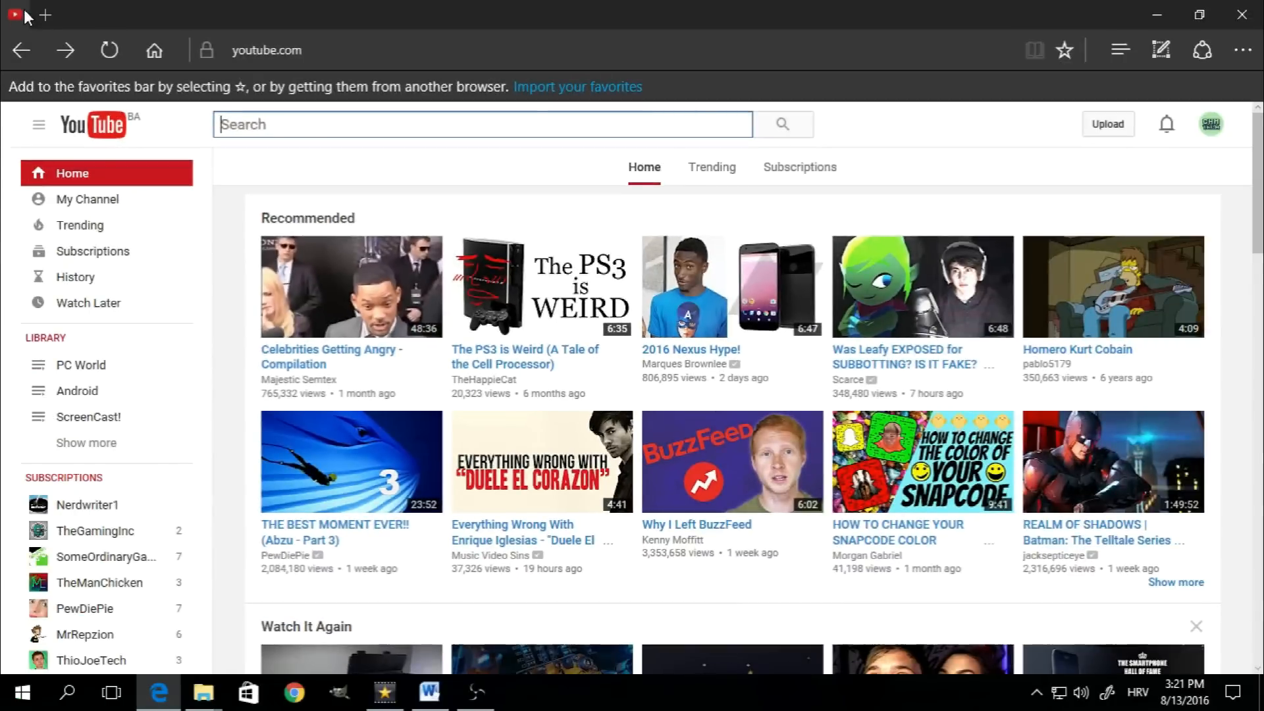
right_click(10, 15)
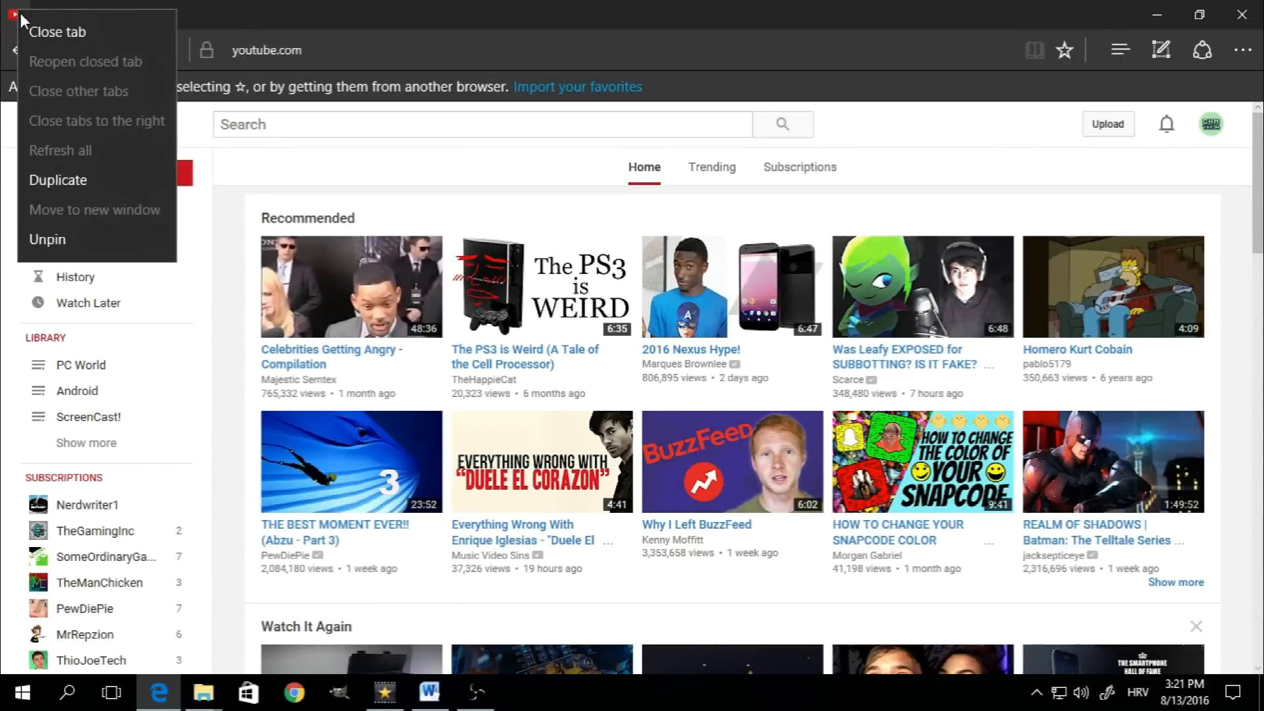